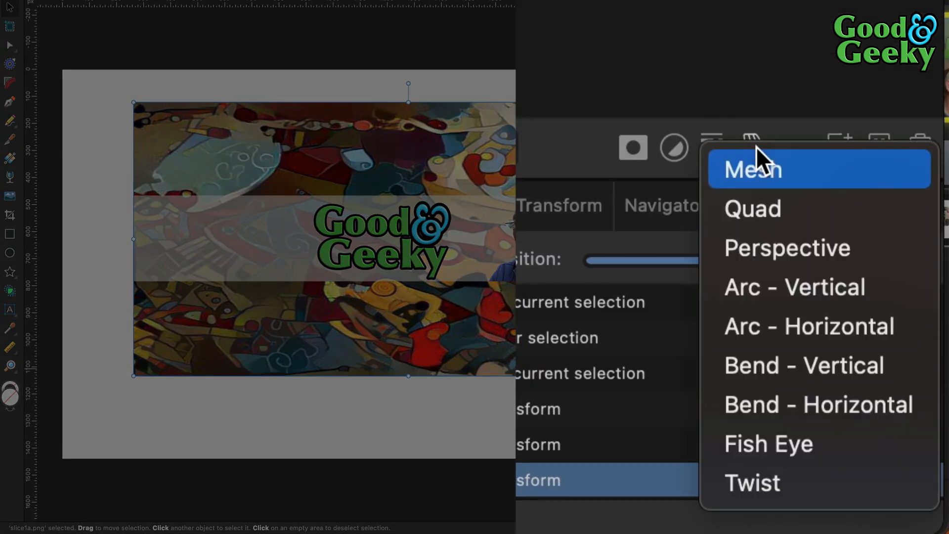
Apply a Perspective warp to the banner image
click(751, 168)
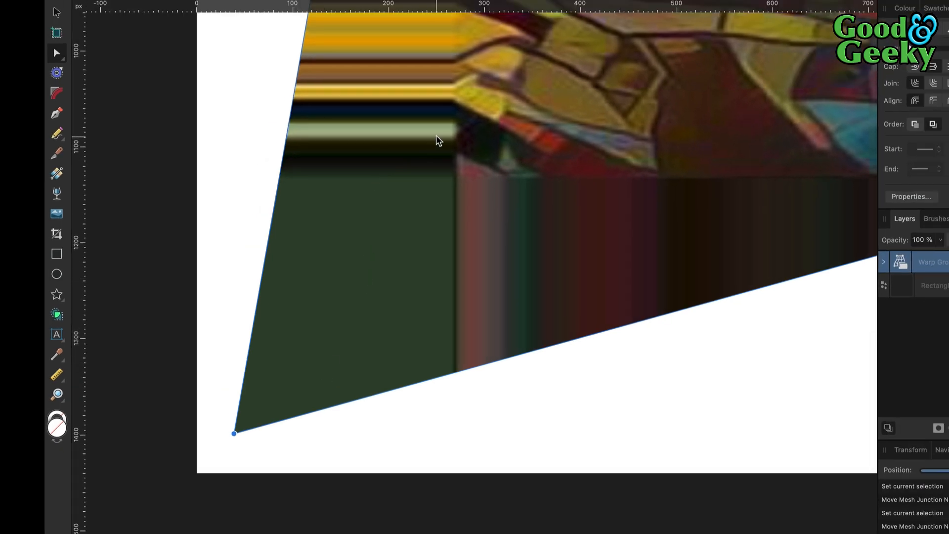
mouse_move(474, 266)
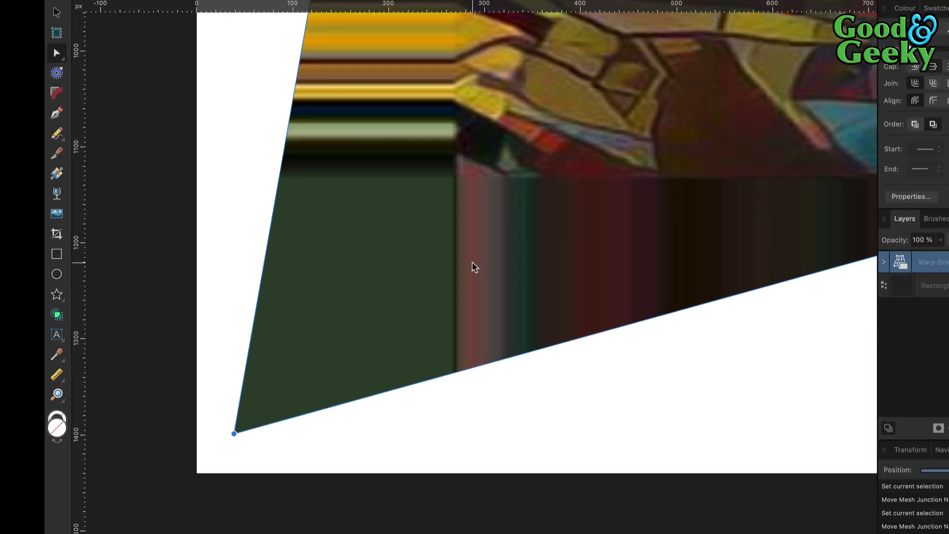
mouse_move(552, 253)
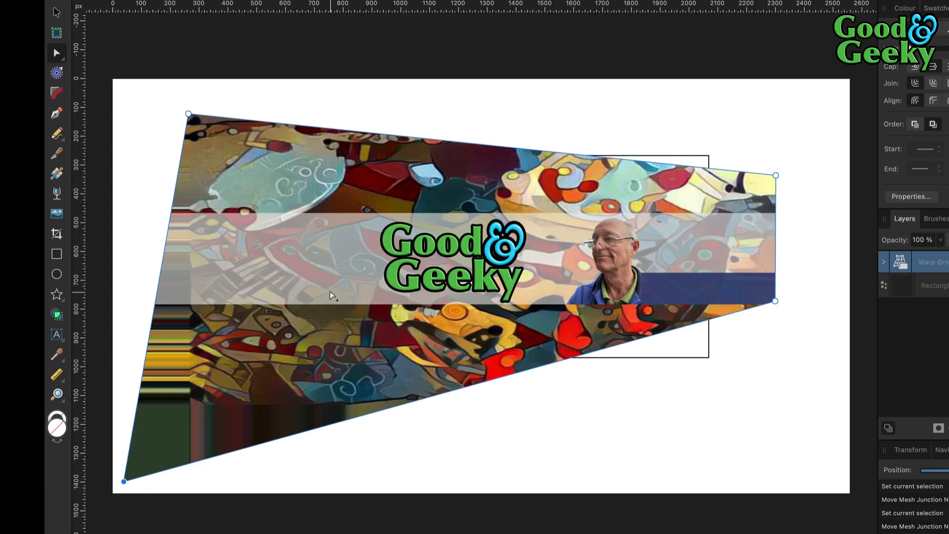
mouse_move(200, 77)
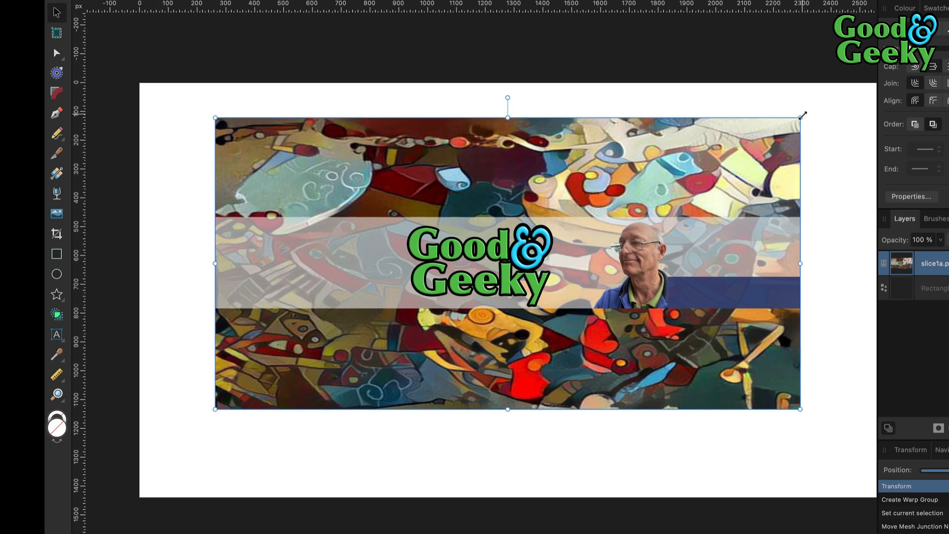
mouse_move(798, 121)
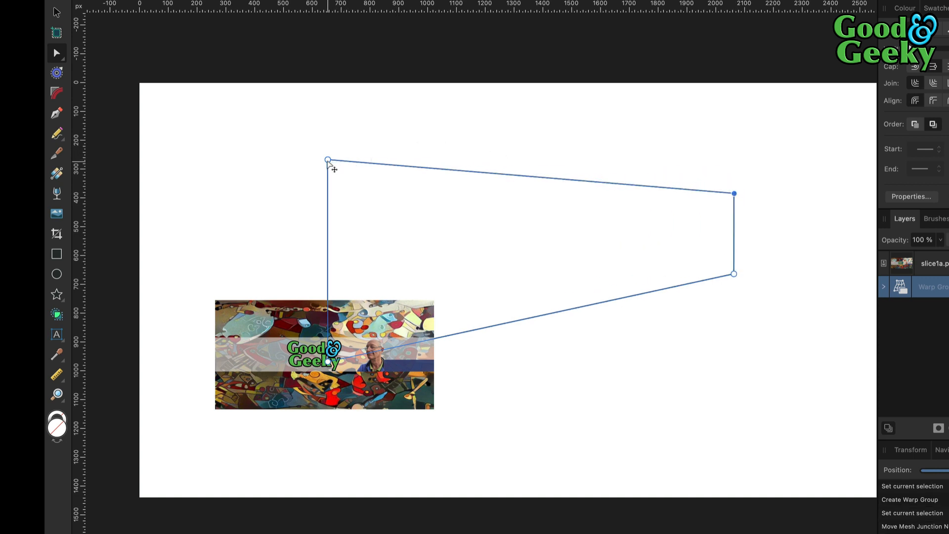
Raise the quadrilateral's top-left node and send the document to Affinity Photo
drag(327, 160, 327, 123)
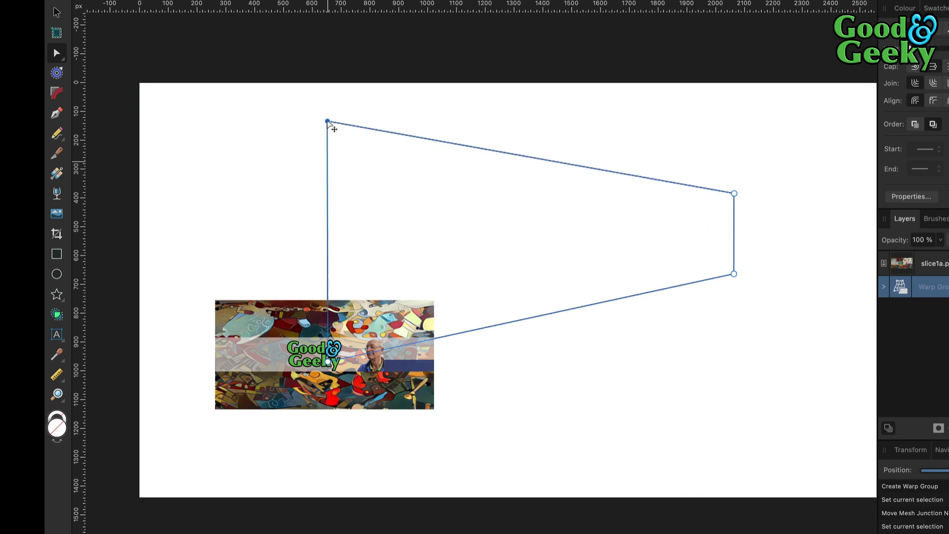
mouse_move(221, 202)
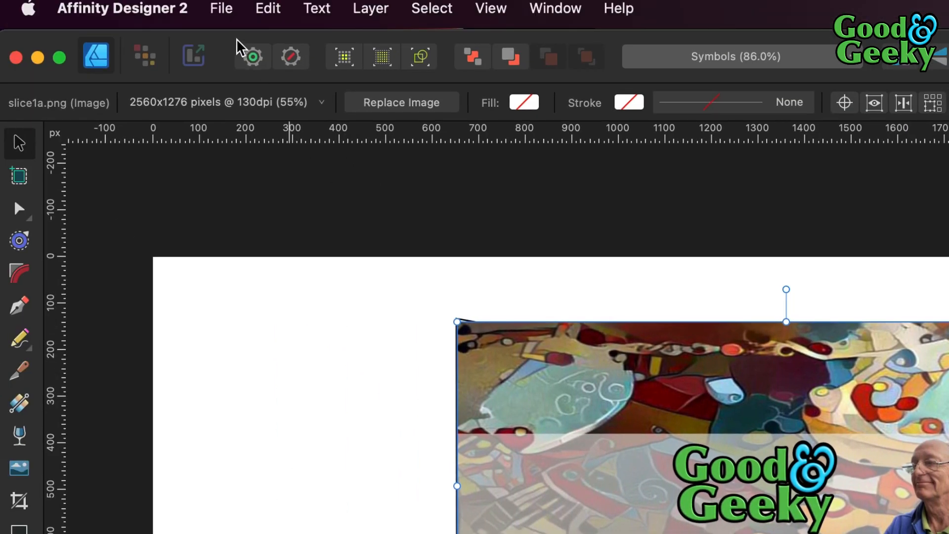
click(221, 8)
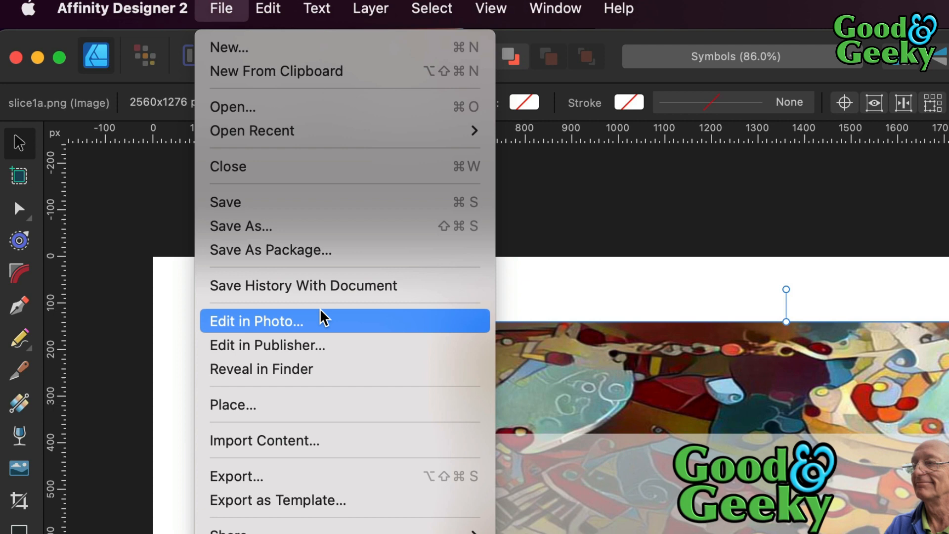
click(255, 320)
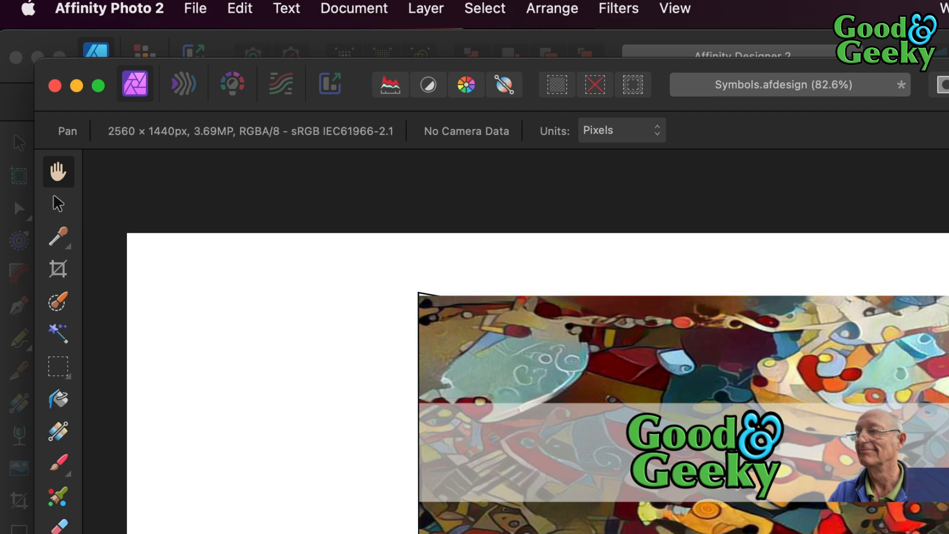
mouse_move(711, 391)
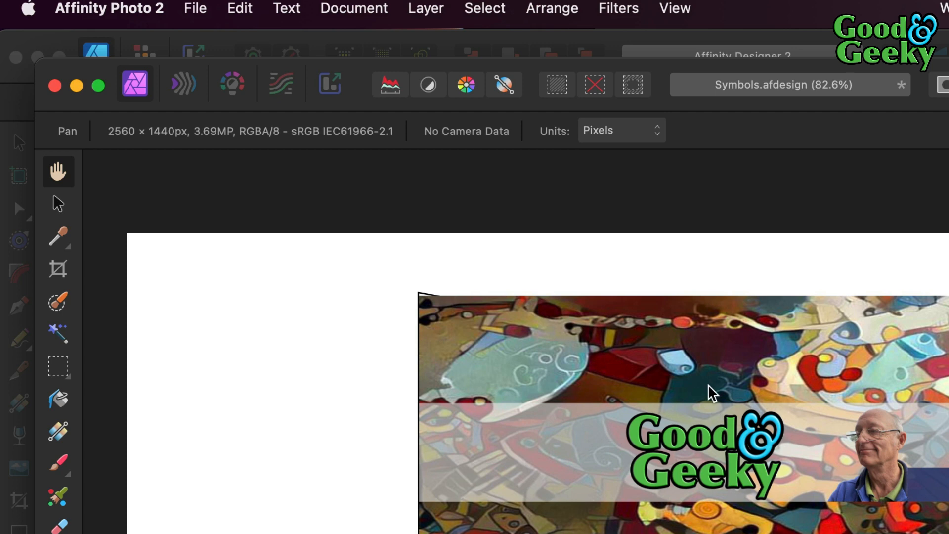
mouse_move(107, 264)
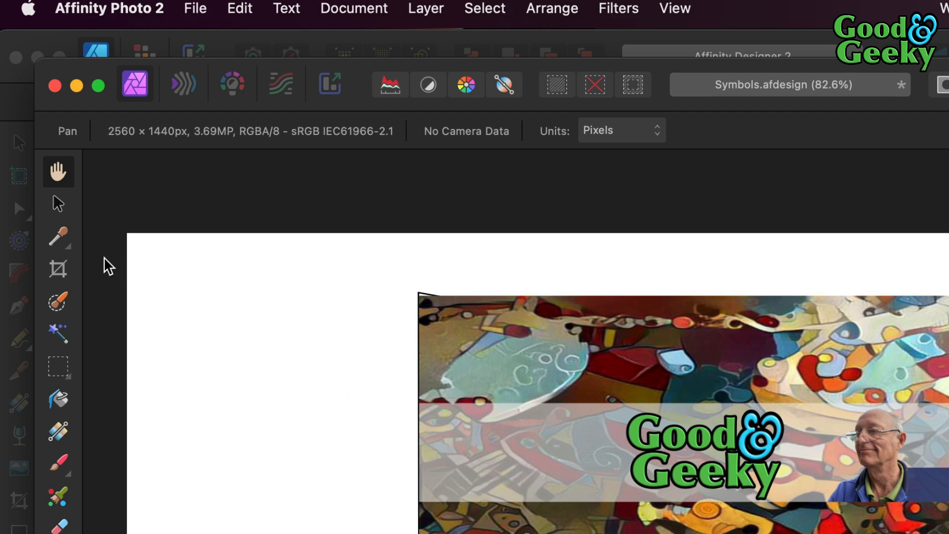
Select the banner image and add a Live Perspective filter layer
click(59, 203)
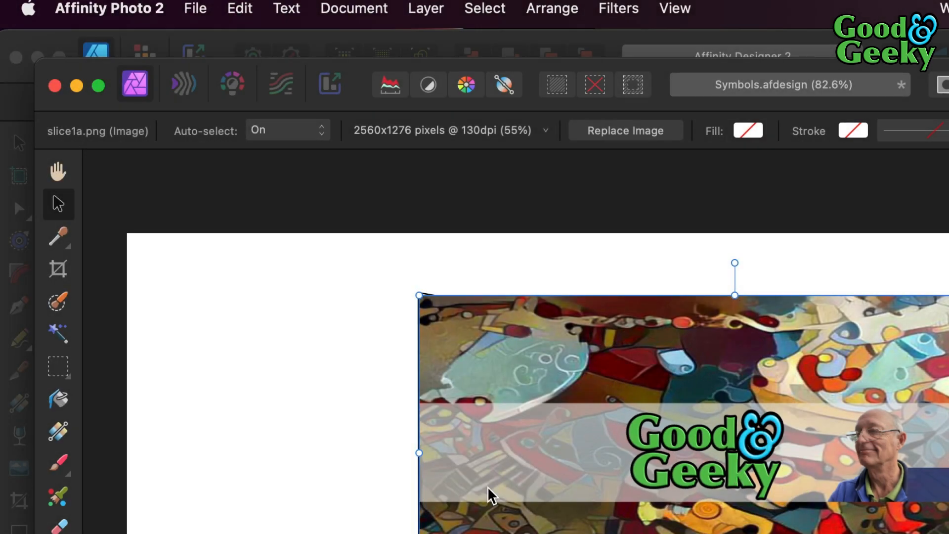
click(424, 8)
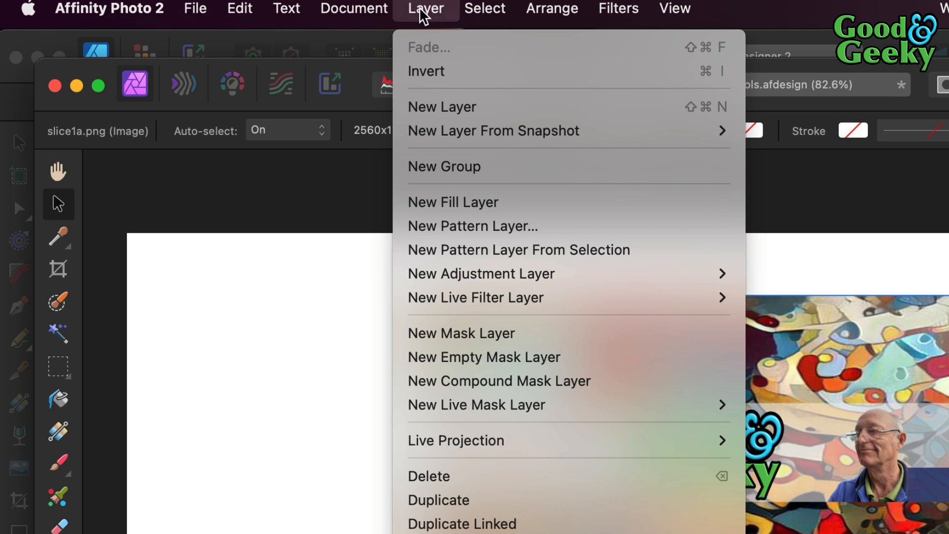
mouse_move(478, 273)
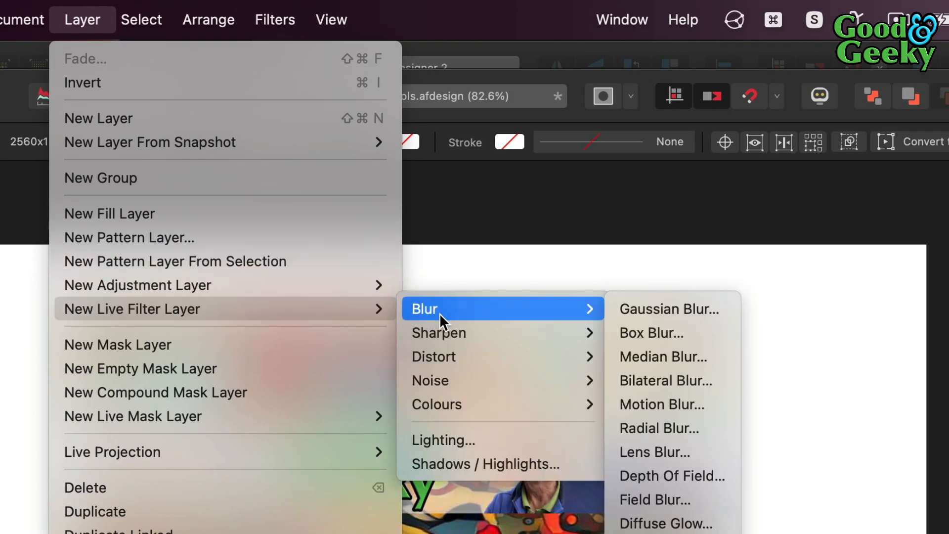
mouse_move(434, 355)
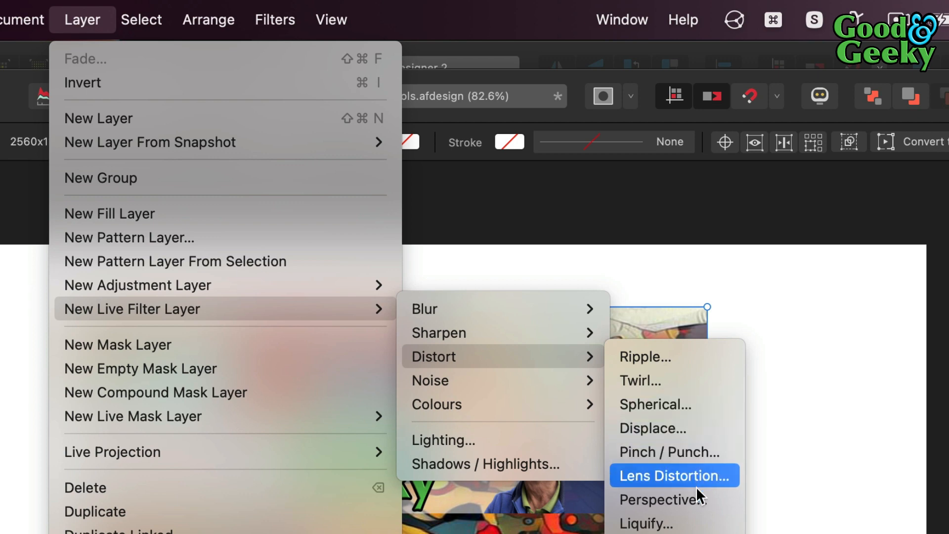
click(660, 499)
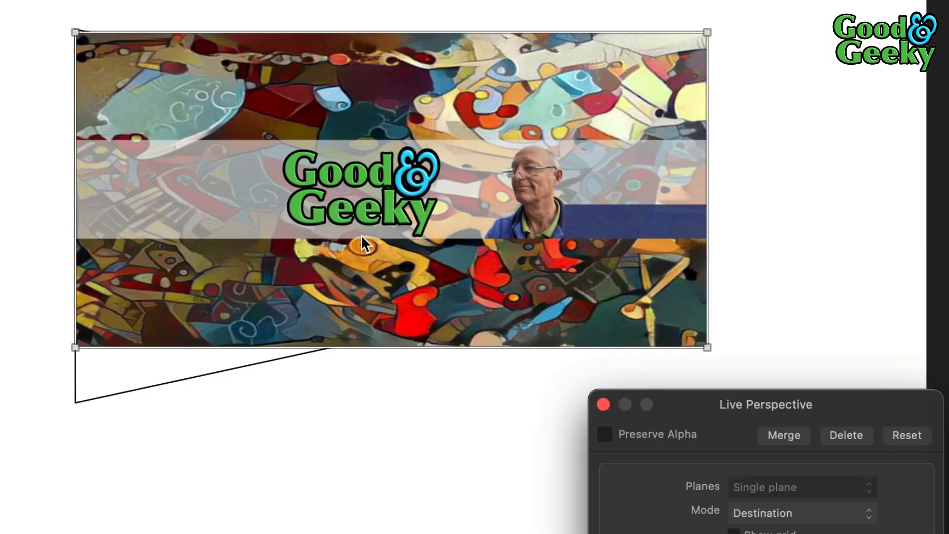
mouse_move(717, 40)
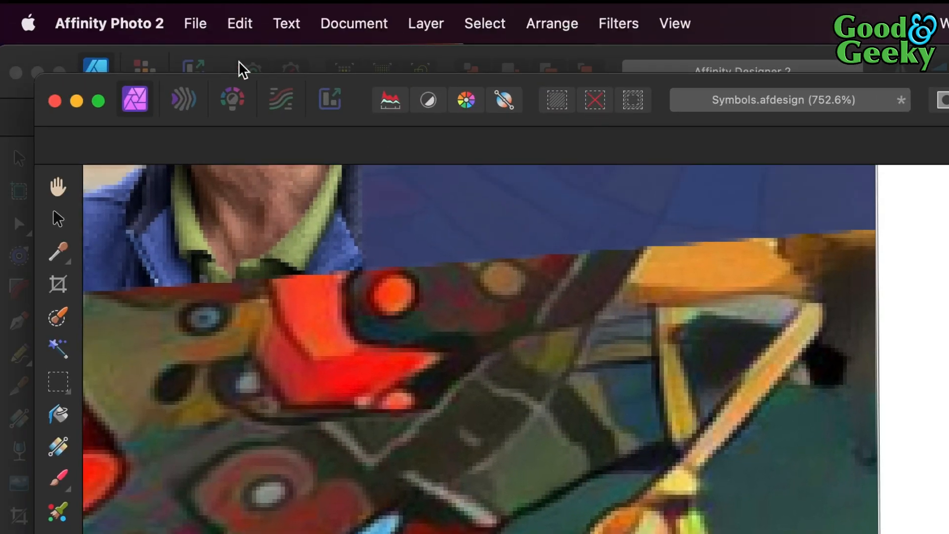
Send the document from Affinity Photo back to Designer via Edit In Designer
click(195, 23)
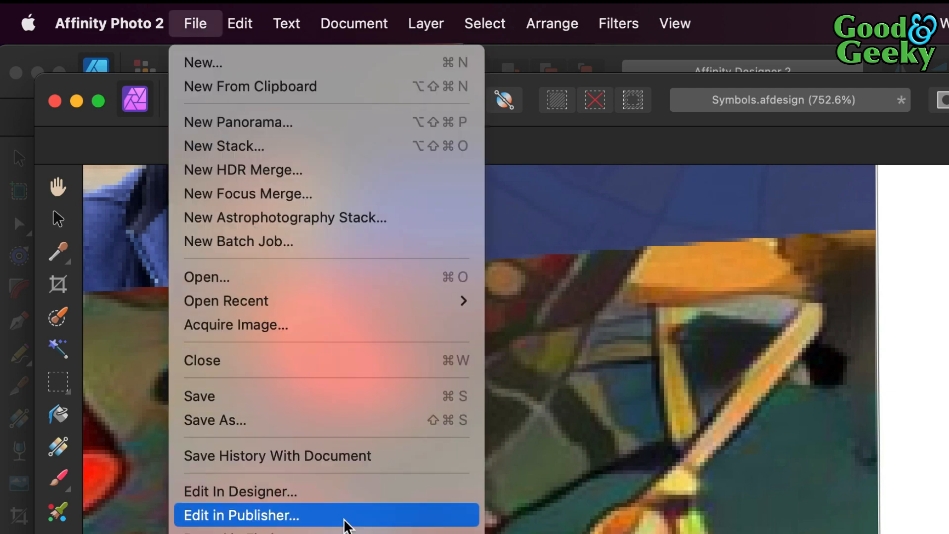
click(242, 515)
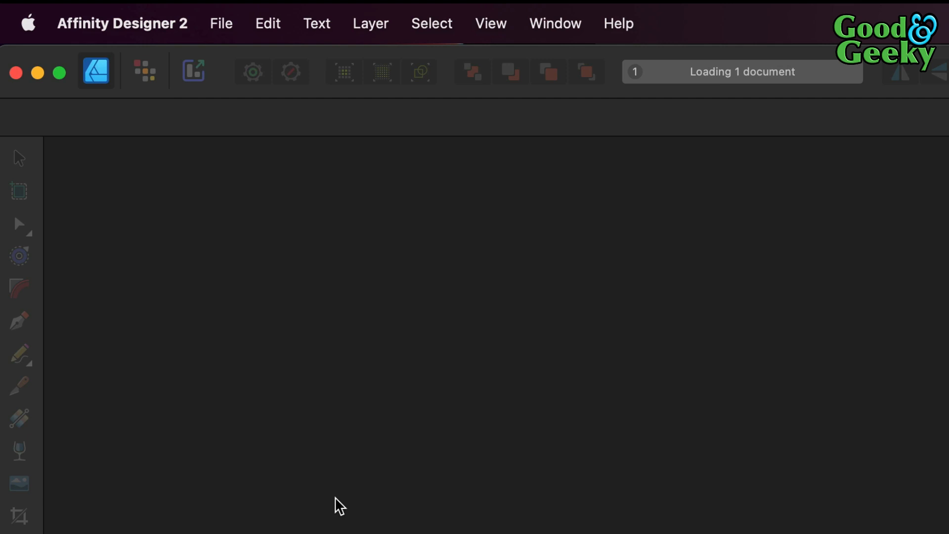